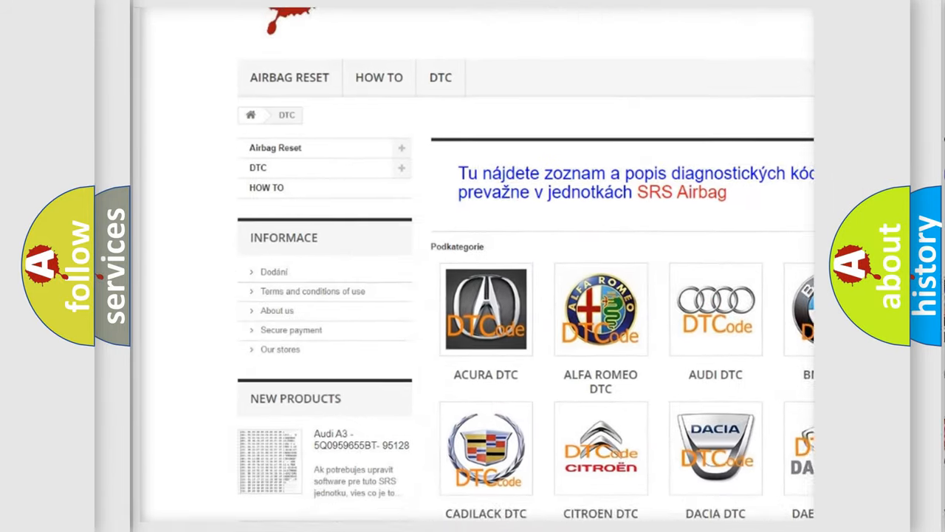
scroll("down", 3)
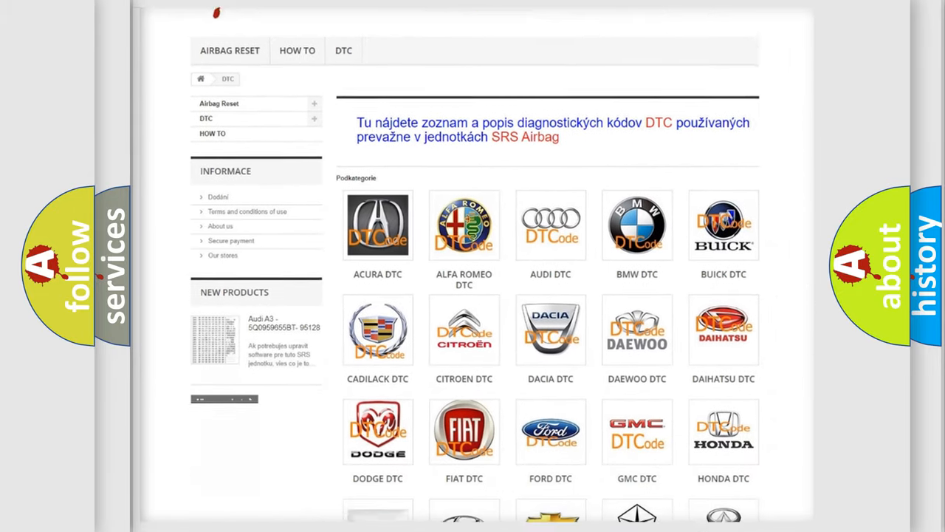
scroll("down", 3)
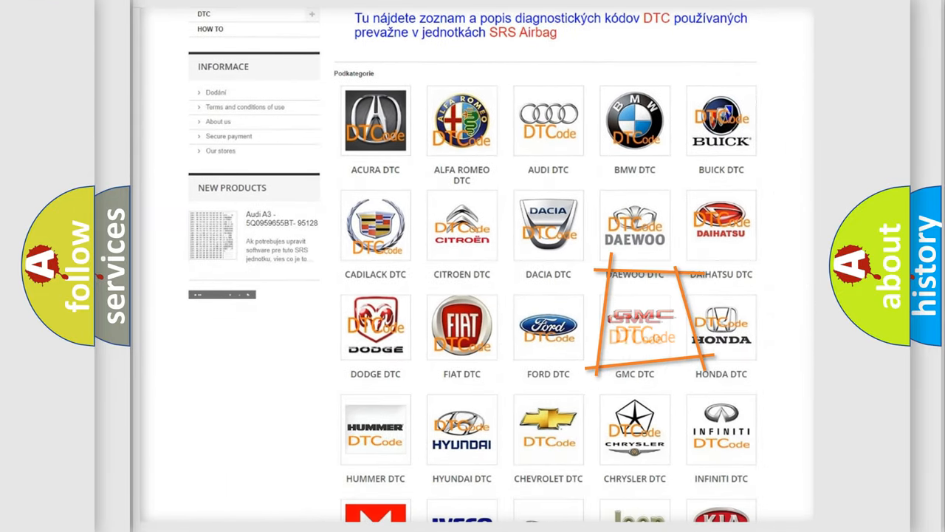